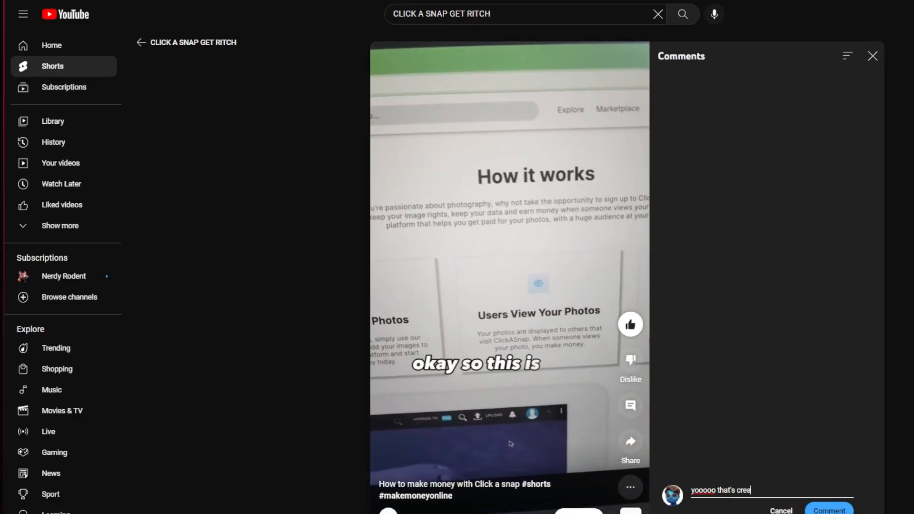
Step: Post the typed comment on the ClickASnap earnings Short
left_click(828, 510)
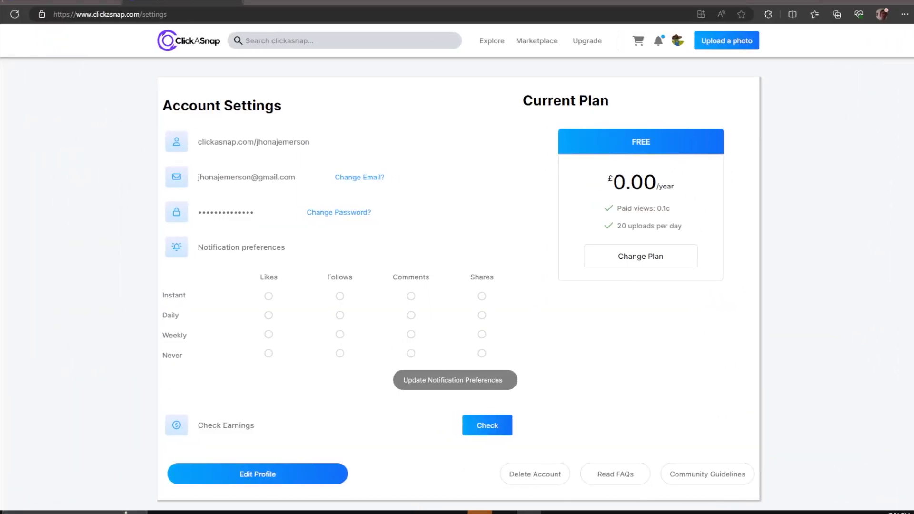
Step: Choose Change Plan, select PRO and reach the Pay Monthly / Pay Annually pricing page
left_click(641, 256)
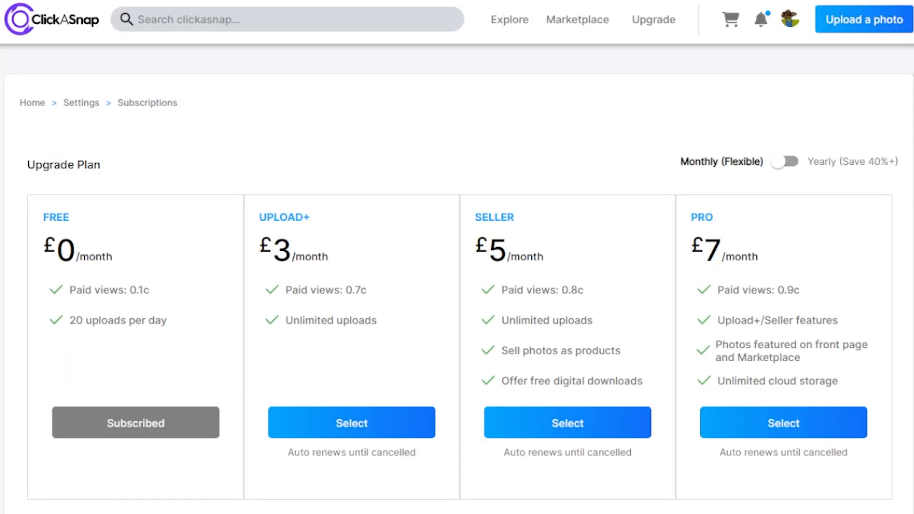
left_click(784, 422)
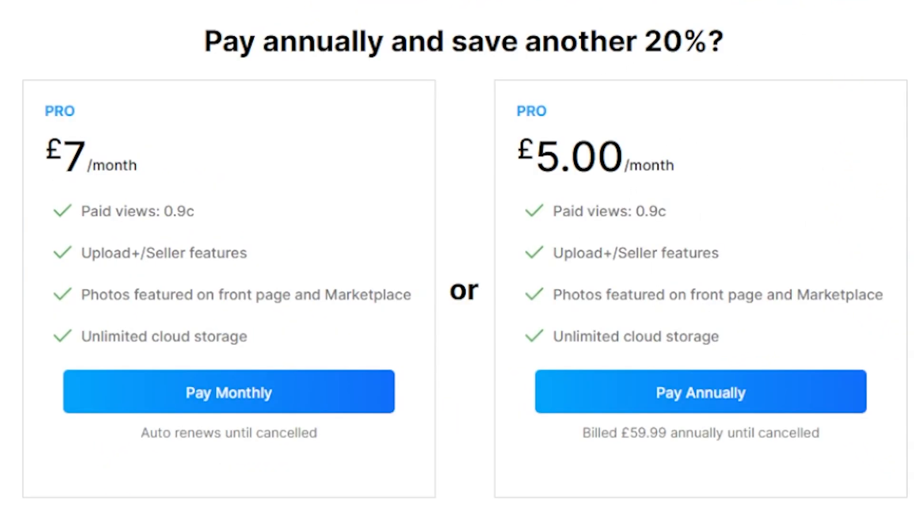
left_click(229, 392)
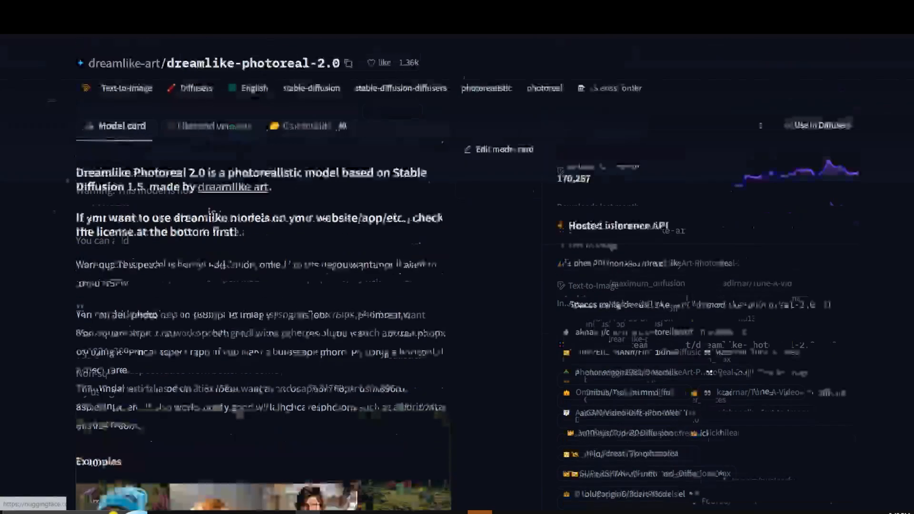
Step: Browse the dreamlike-photoreal-2.0 model card down to its Examples section
scroll("down", 3)
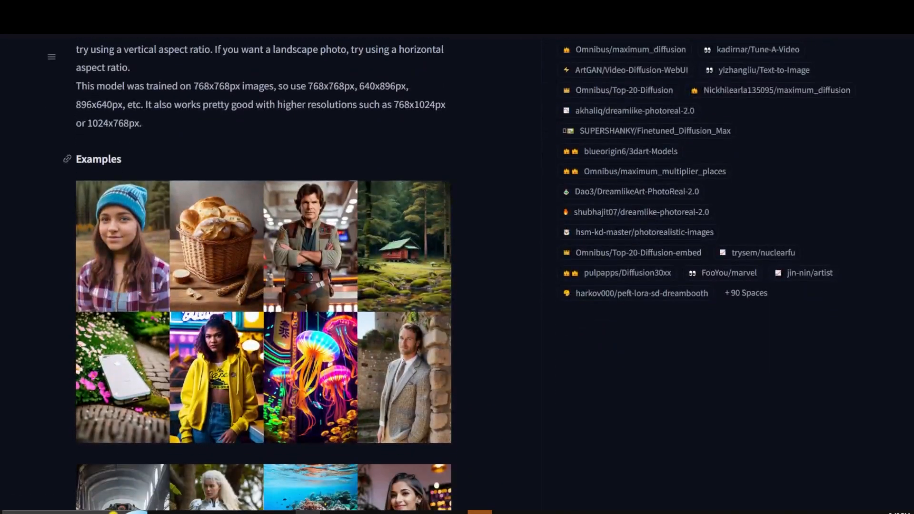
left_click(737, 55)
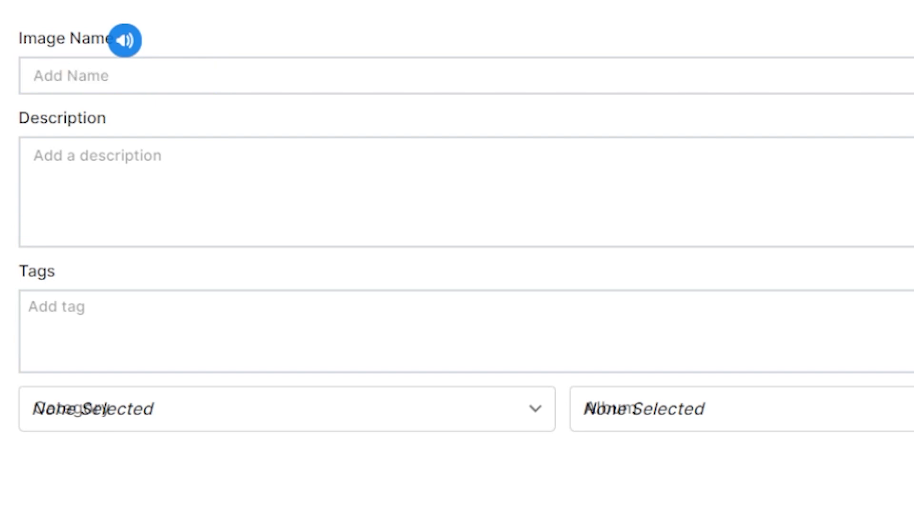
Step: Enter 'Doungen' as the Image Name and check spelling suggestions for it
type("Dou")
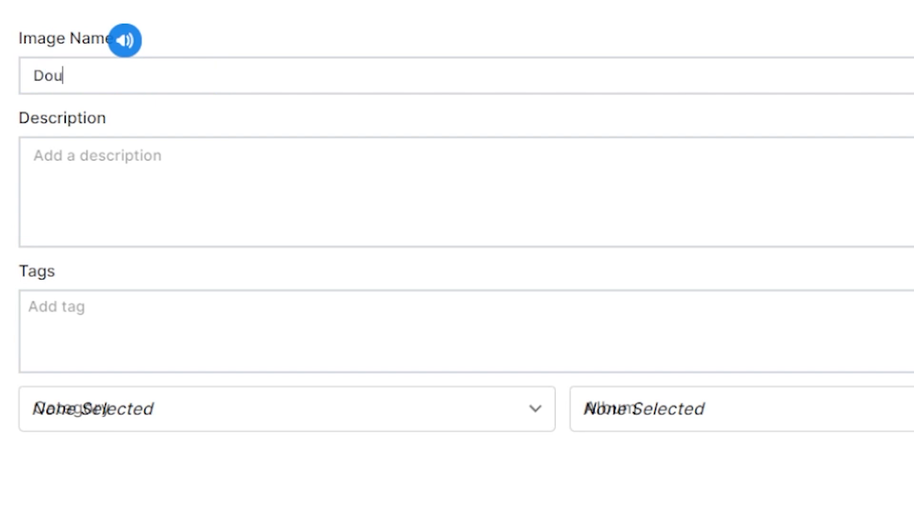
type("ngen")
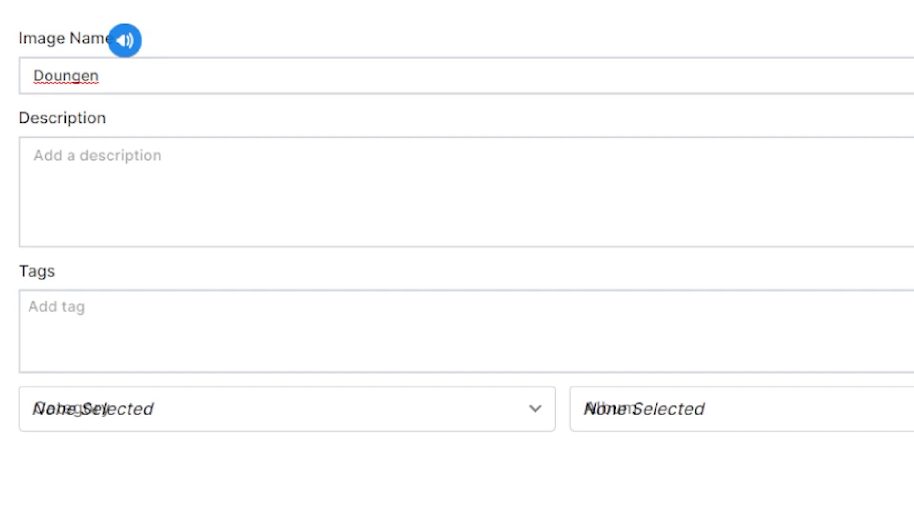
right_click(57, 75)
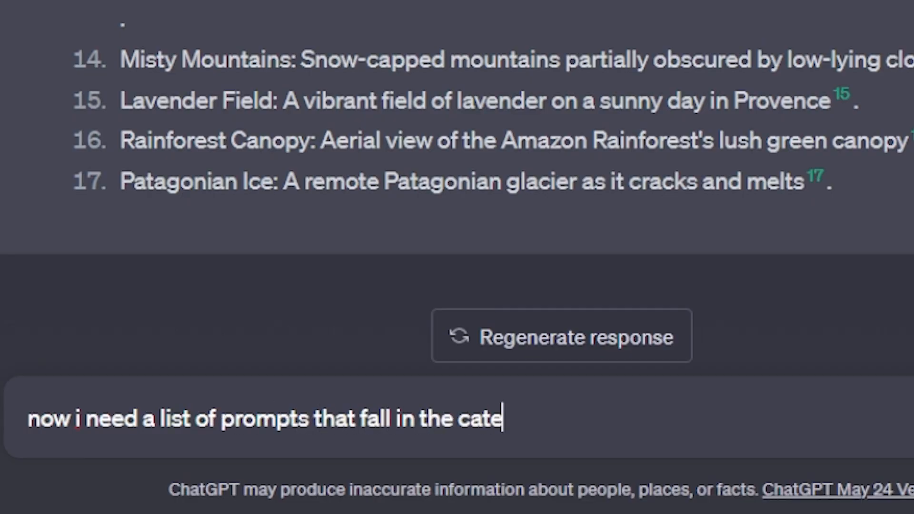
Step: Ask ChatGPT for a list of prompts in the category of Wildlife
type("gory of Wildlife")
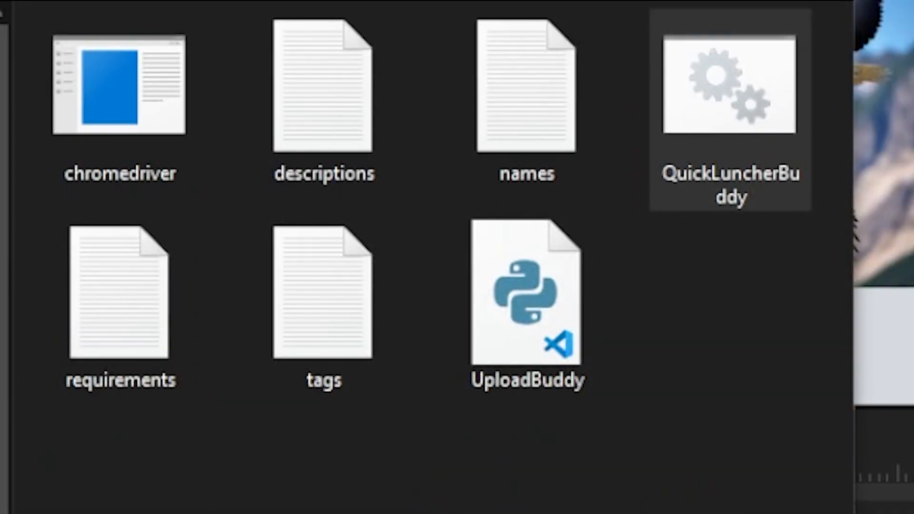
Step: Review the names and tags files, then run the QuickLuncherBuddy uploader
left_click(526, 88)
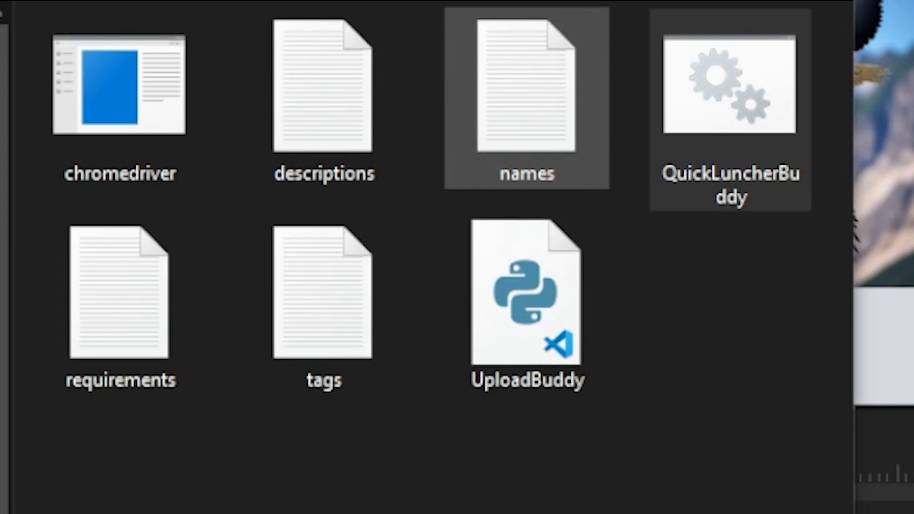
left_click(323, 296)
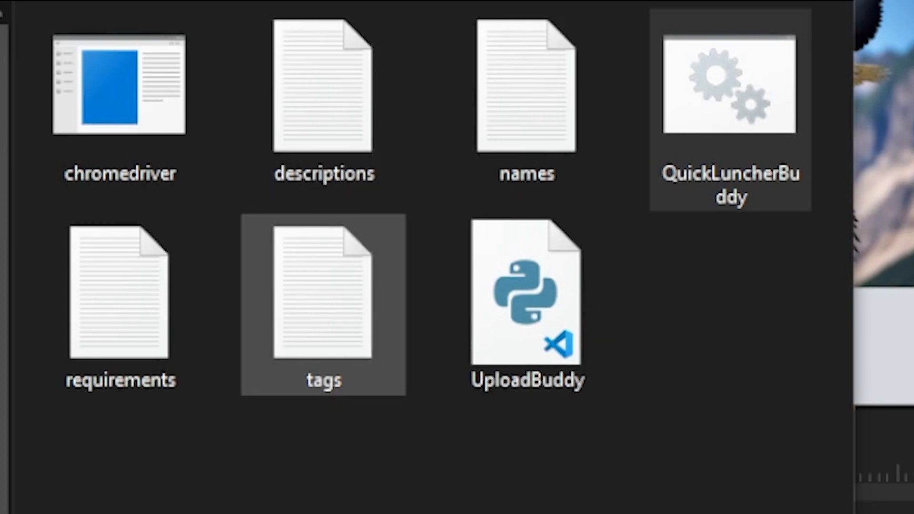
double_click(322, 296)
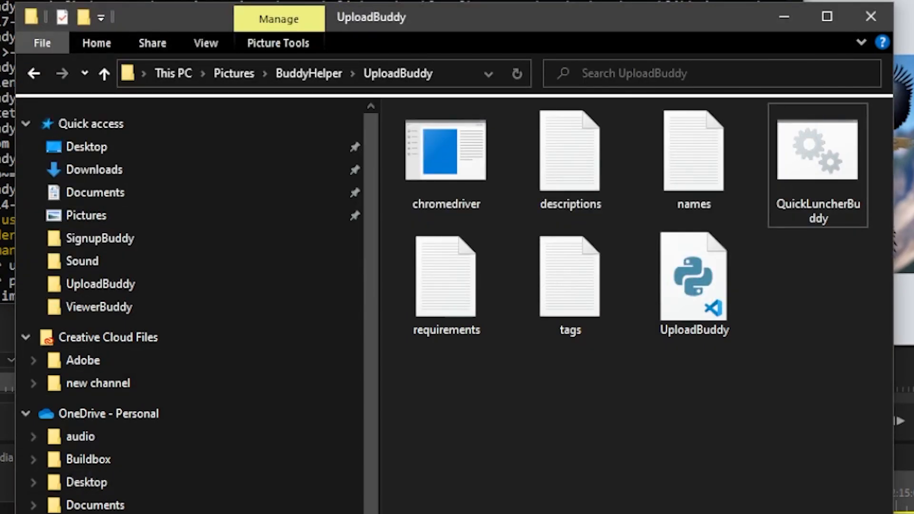
left_click(233, 74)
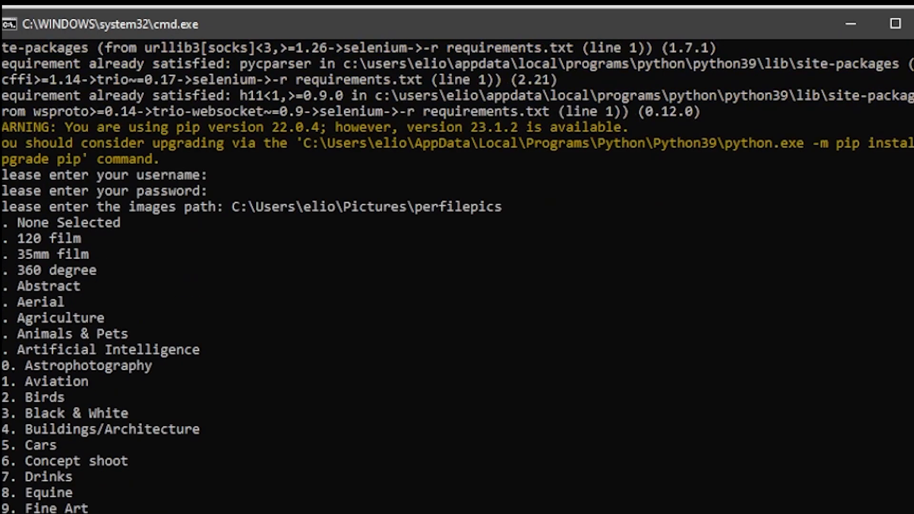
Step: Scroll through the script's numbered list of photo categories
scroll("down", 3)
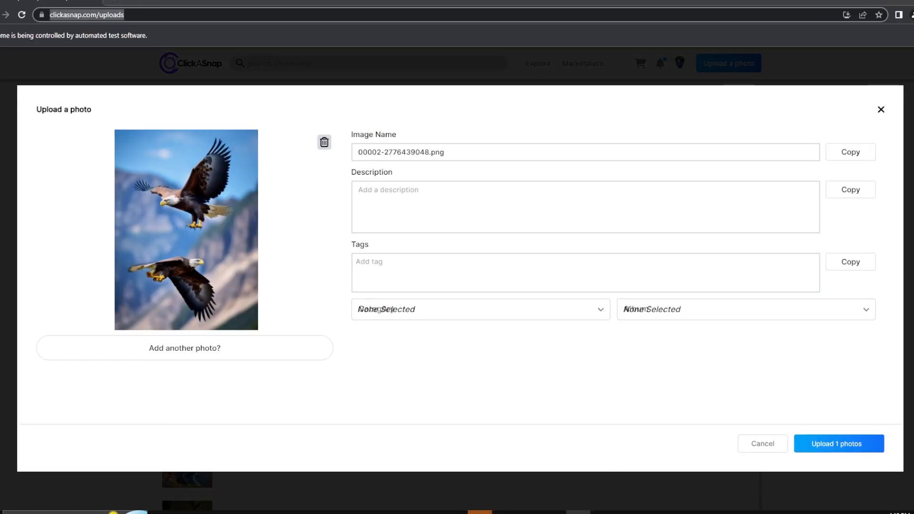
Step: Upload the Autumn Stalker fox photo and cancel the following penguin photo dialog
left_click(838, 443)
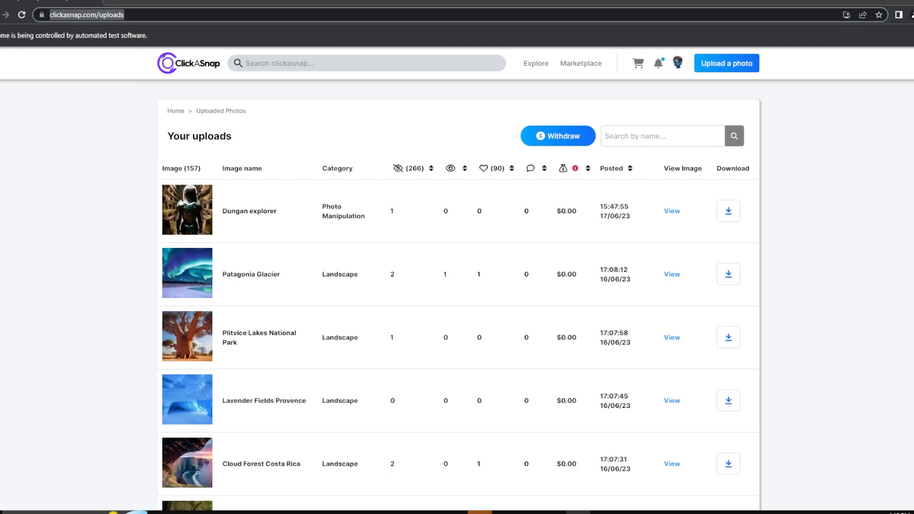
left_click(726, 63)
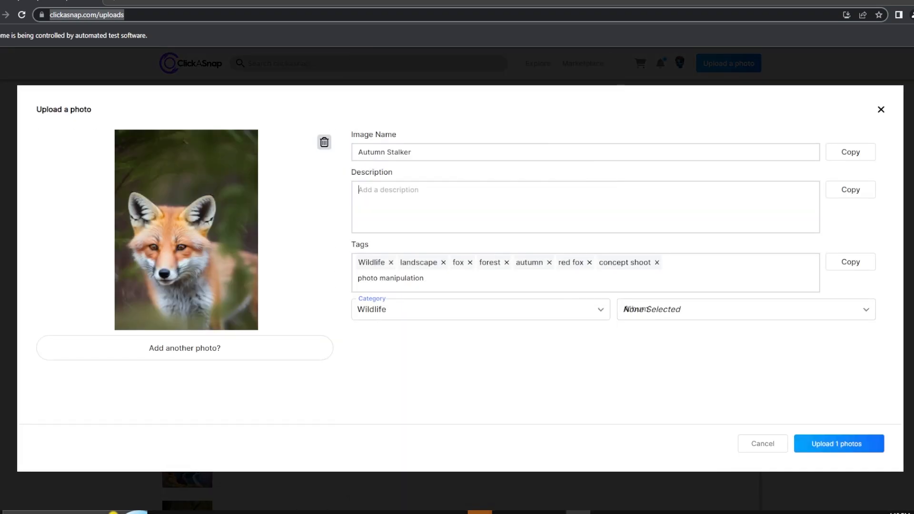
left_click(837, 443)
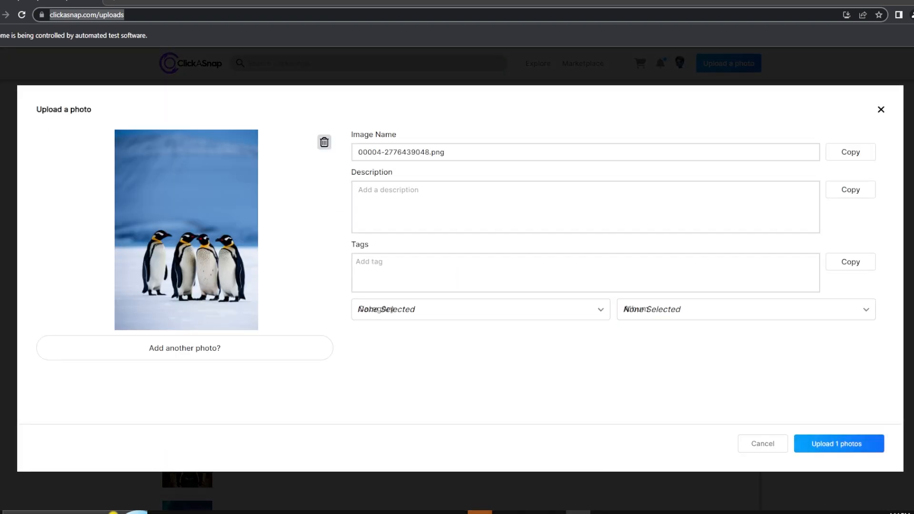
left_click(838, 444)
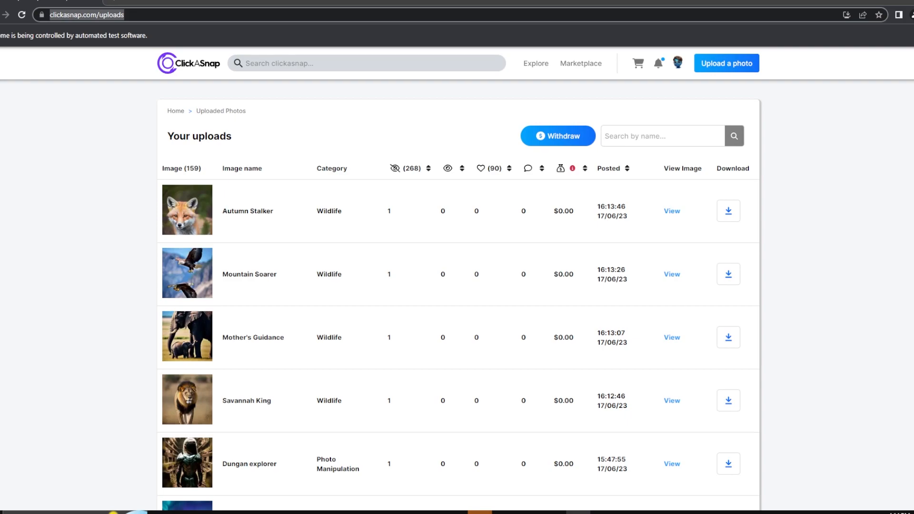
Step: Switch to File Explorer showing the ViewerBuddy bot folder
left_click(726, 63)
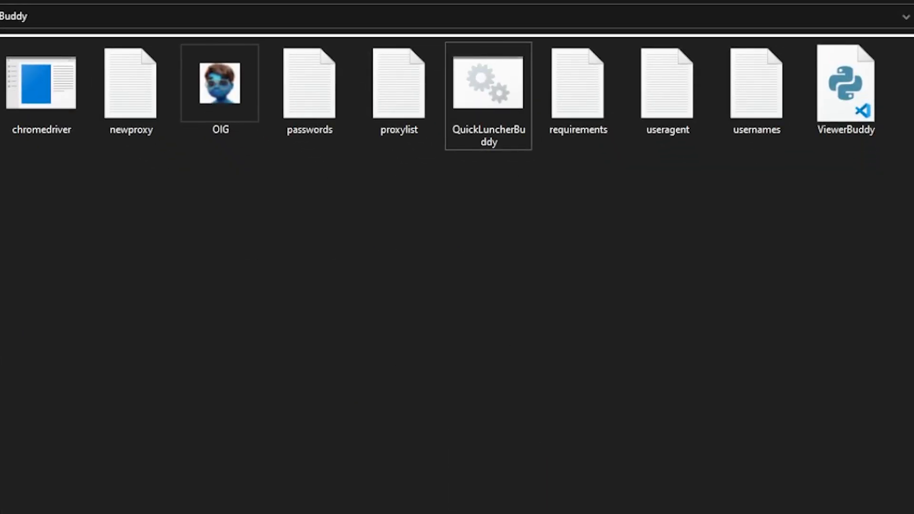
double_click(398, 86)
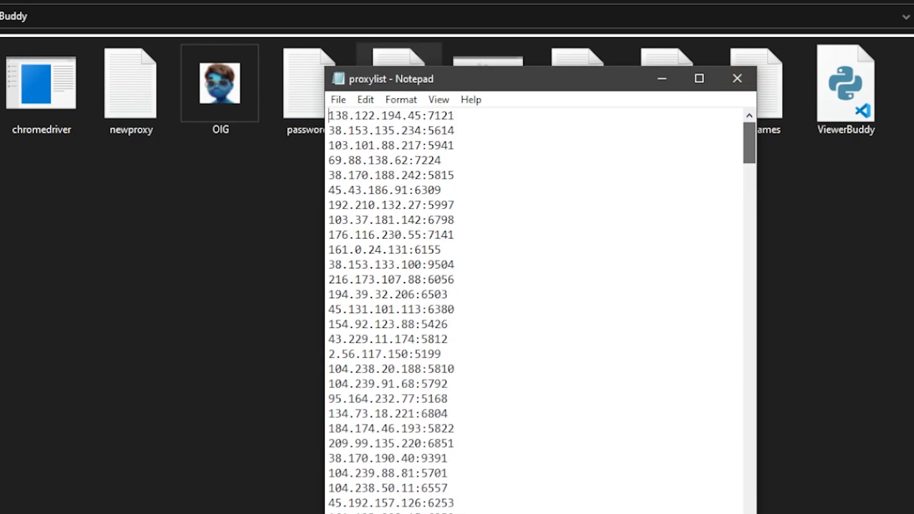
left_click(737, 78)
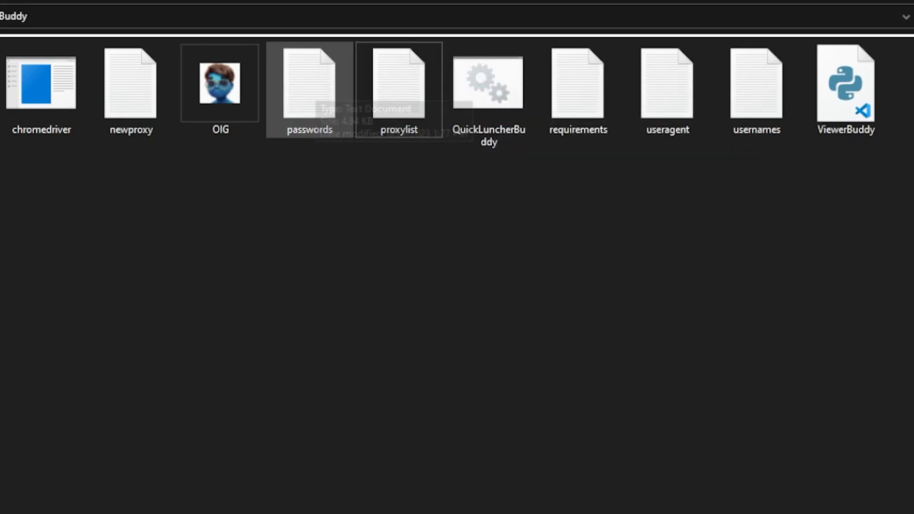
double_click(309, 84)
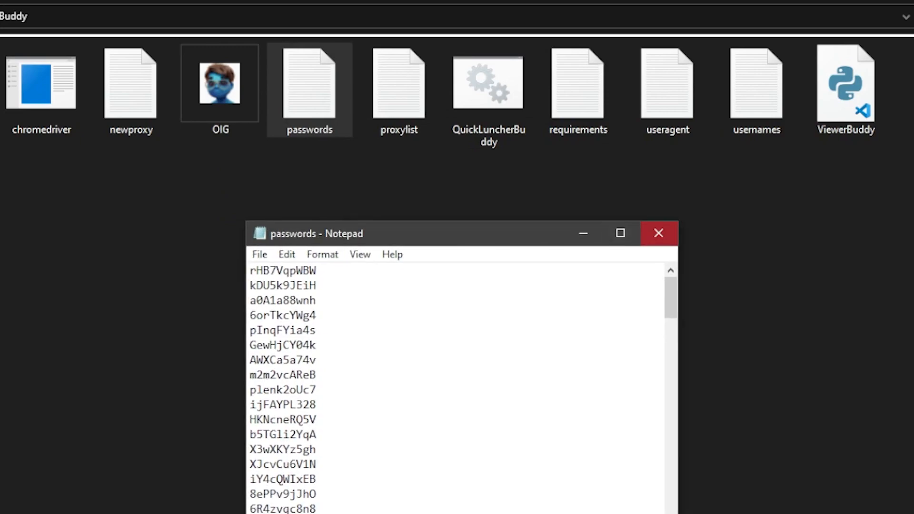
double_click(667, 85)
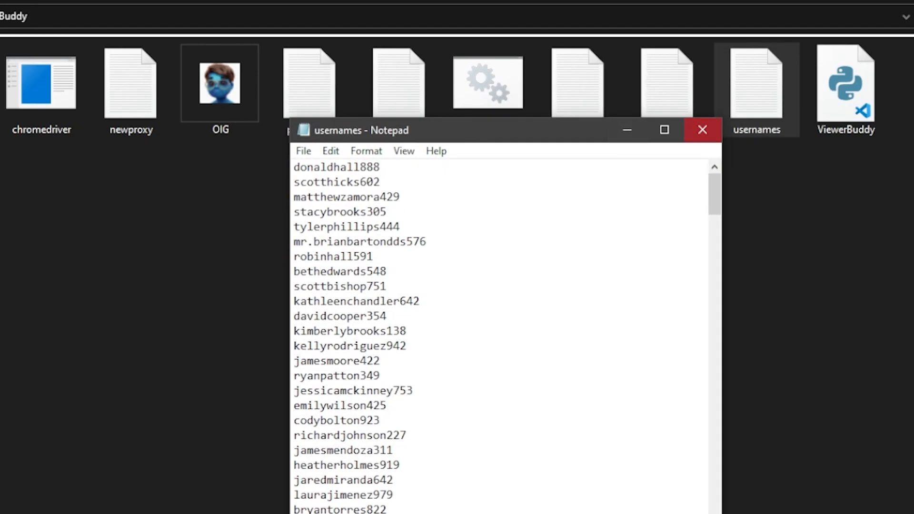
left_click(702, 130)
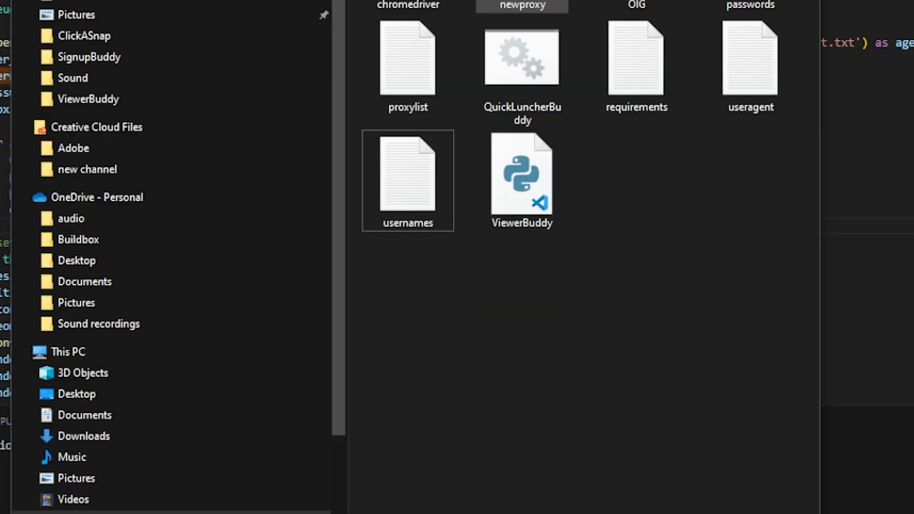
Step: Check the newproxy list in Notepad, then launch QuickLuncherBuddy to open the DevbudCashCow window
double_click(522, 5)
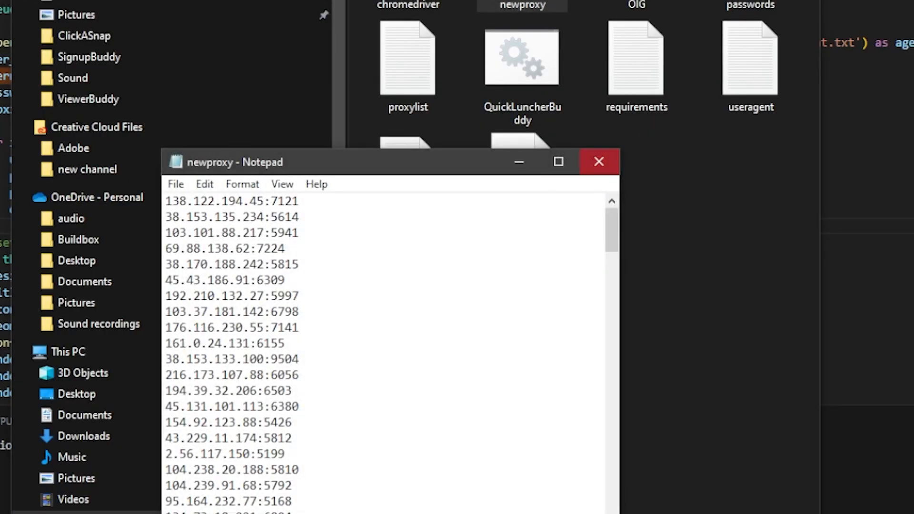
left_click(598, 161)
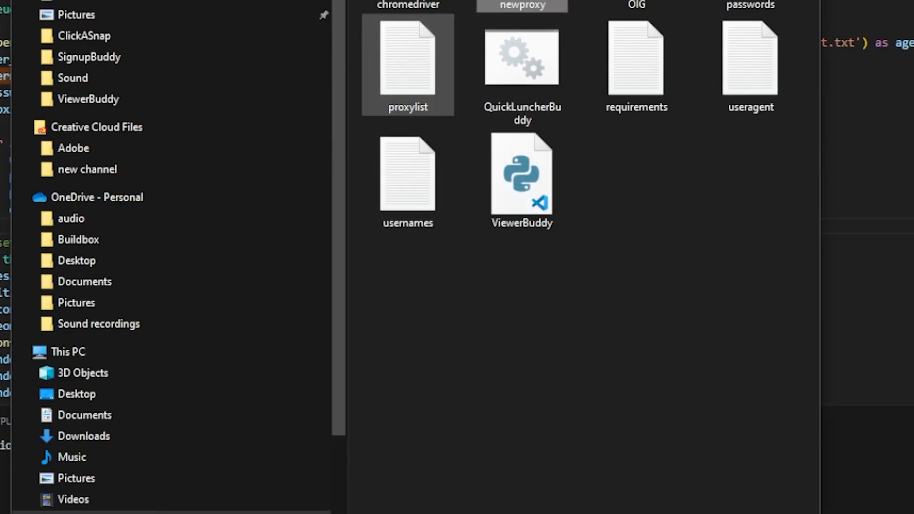
double_click(408, 62)
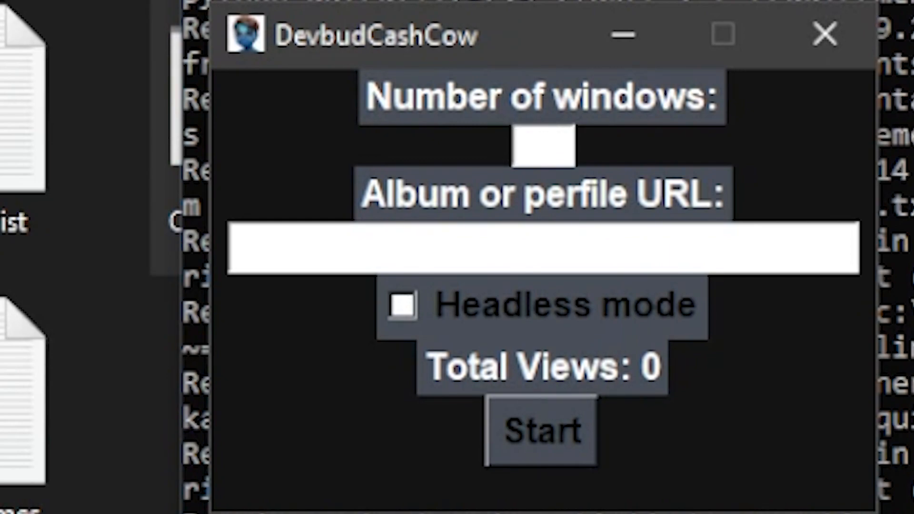
Step: Copy the New Album page URL and start the bot with 1 window on it
left_click(543, 148)
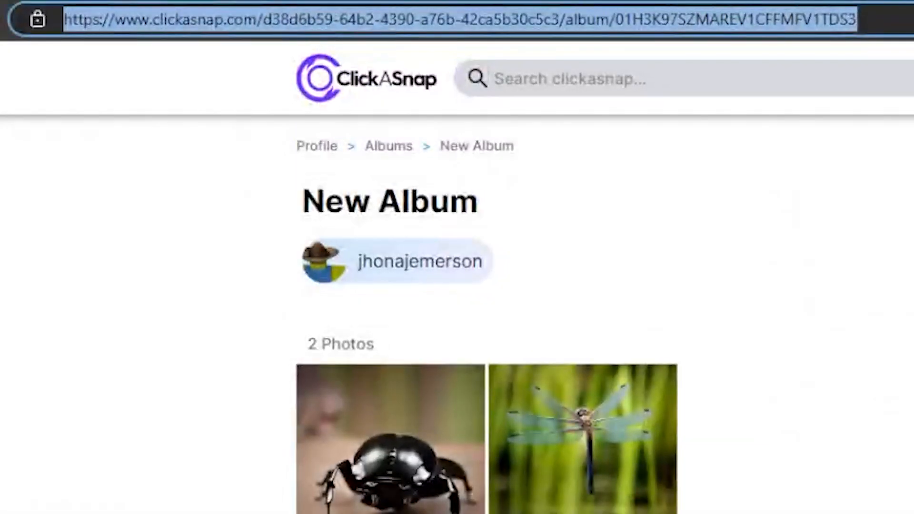
double_click(354, 19)
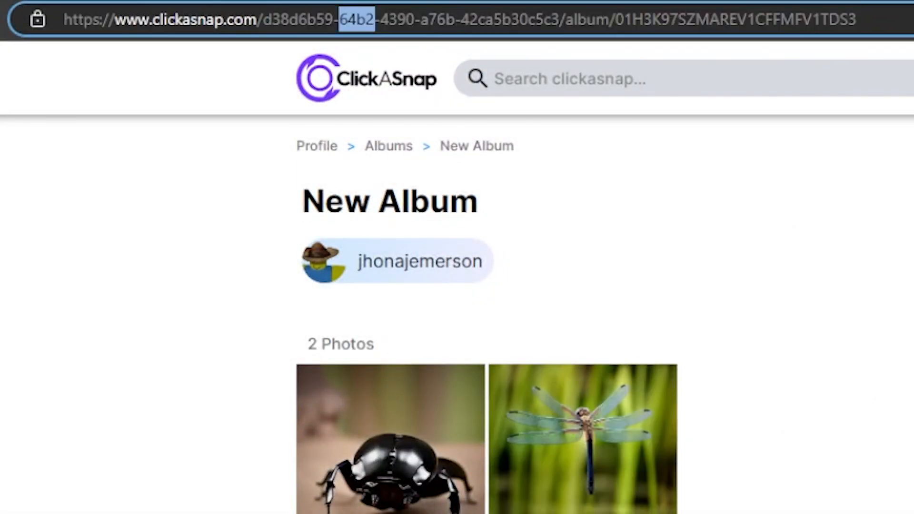
right_click(354, 19)
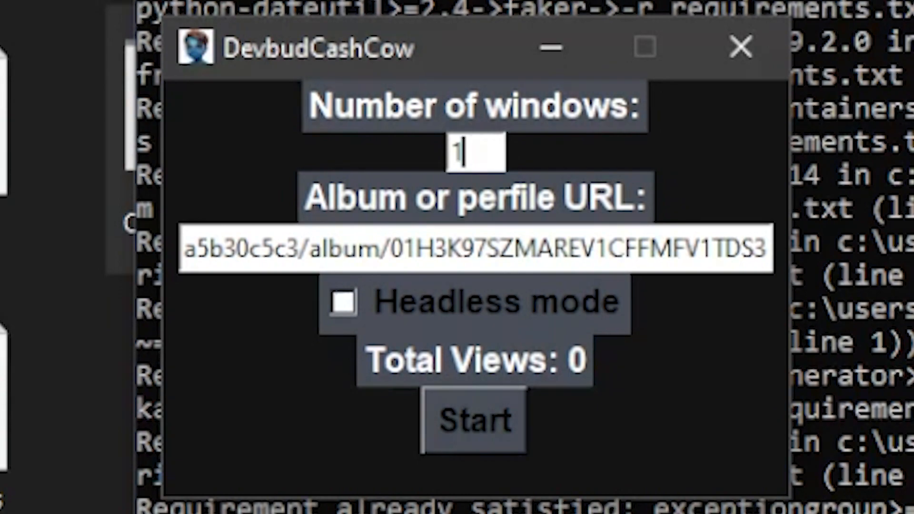
left_click(473, 421)
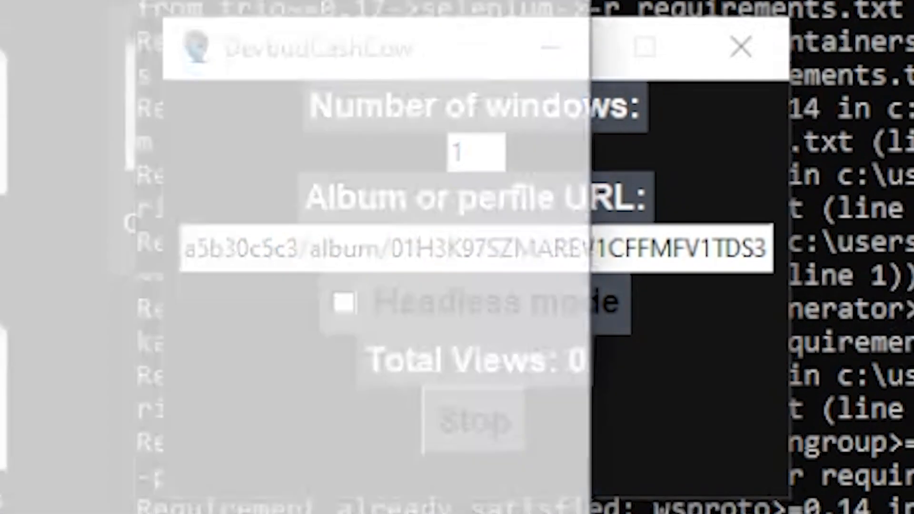